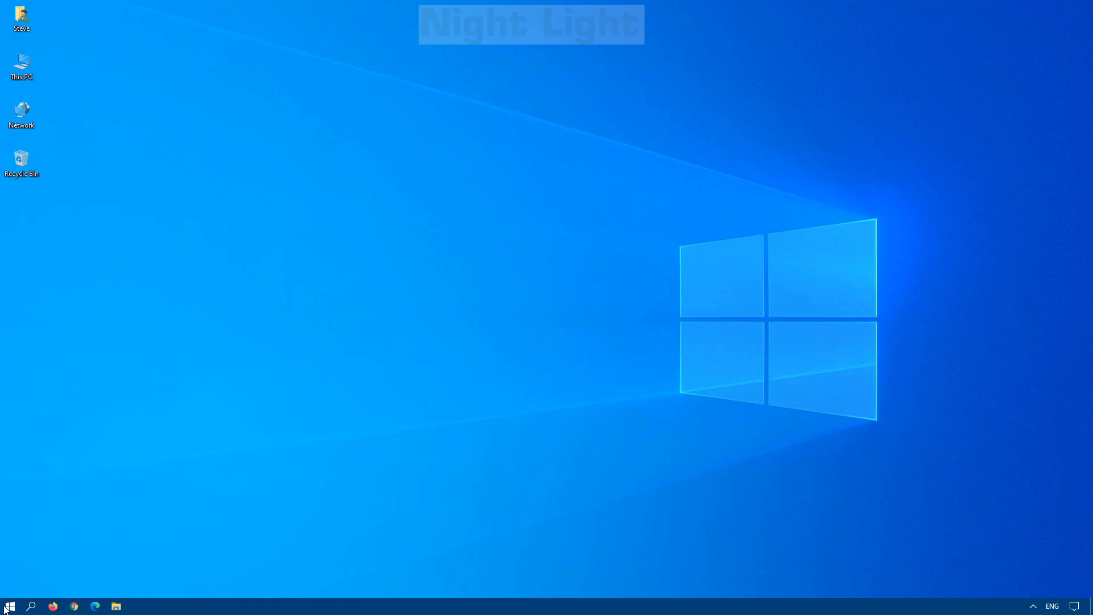
Turn Night light on in System display settings and go to its detailed settings
left_click(10, 605)
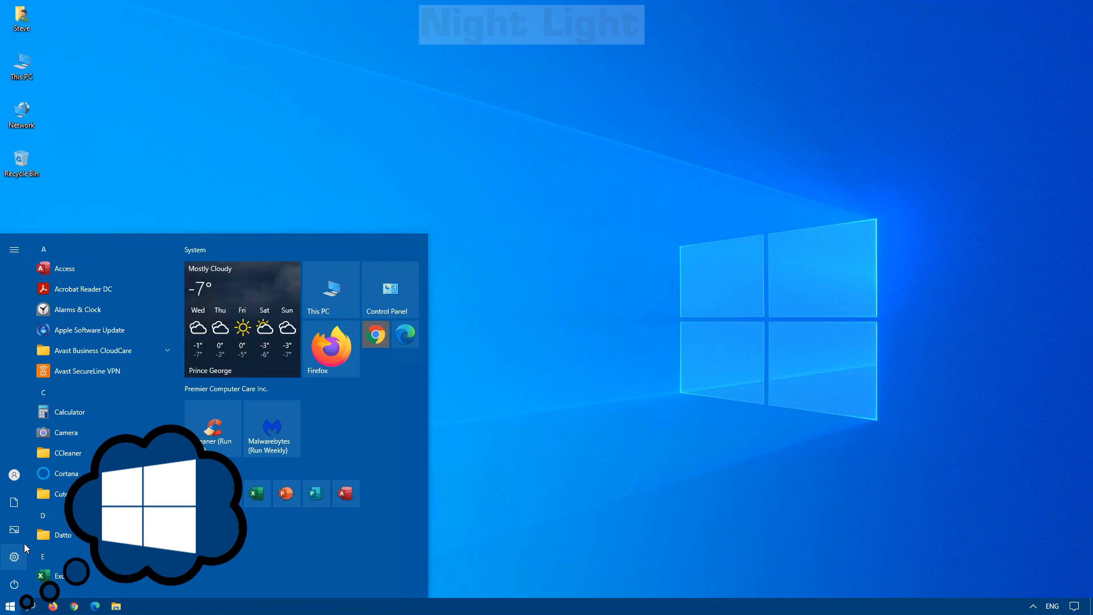
left_click(14, 556)
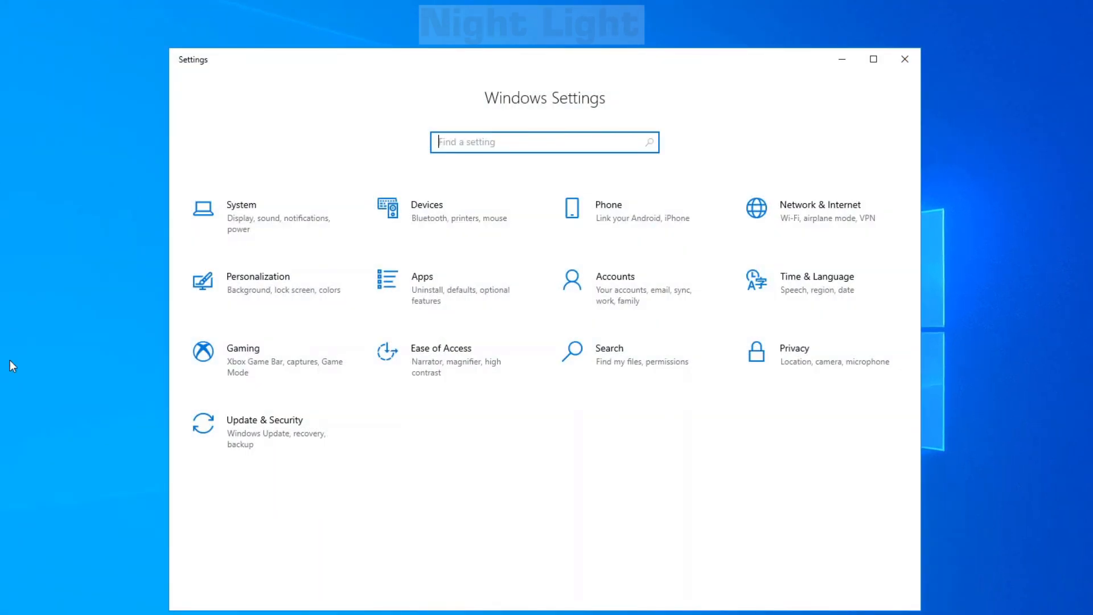
left_click(240, 211)
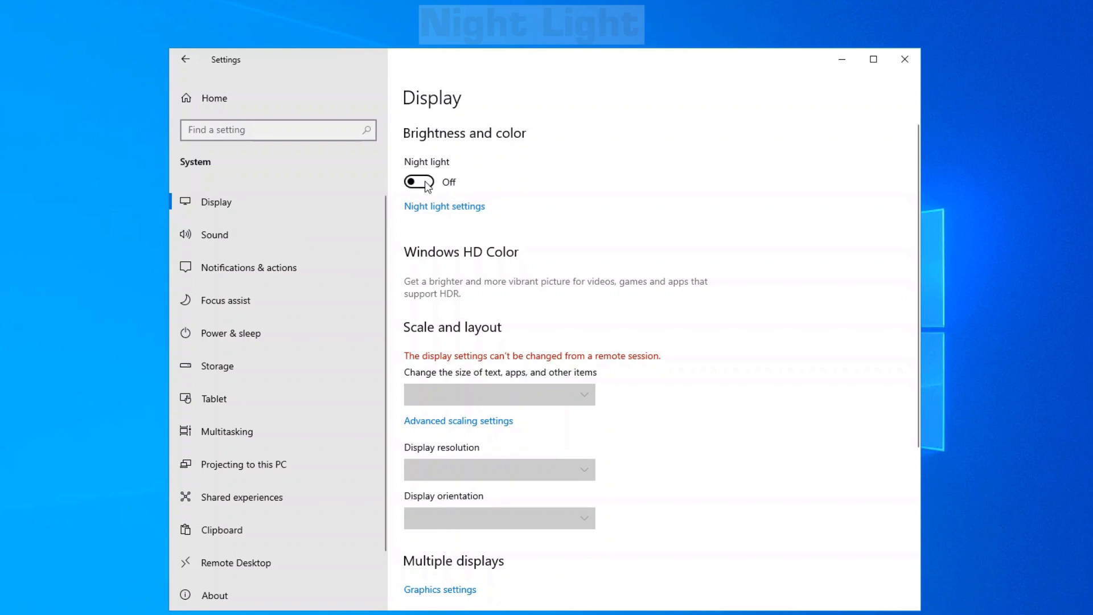
left_click(419, 182)
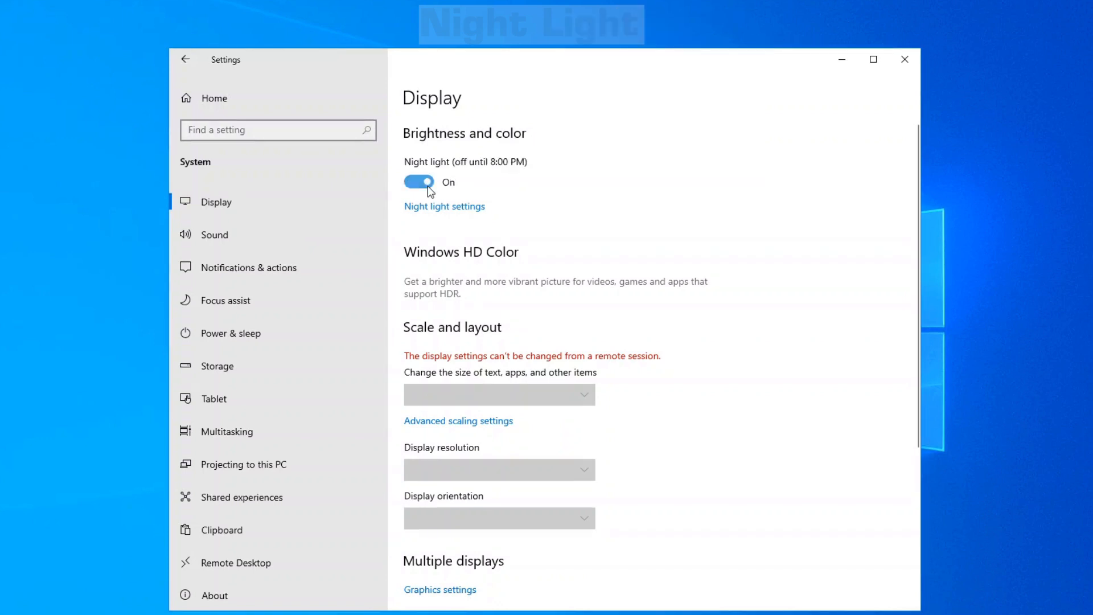
left_click(444, 205)
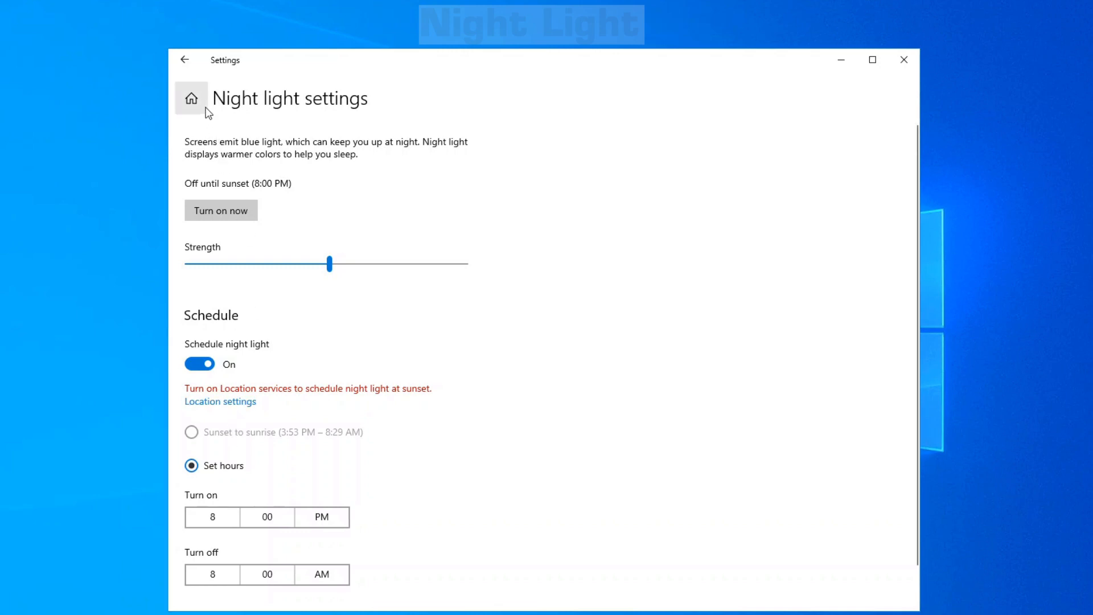
Return to the Settings home page from the Night light settings
left_click(190, 97)
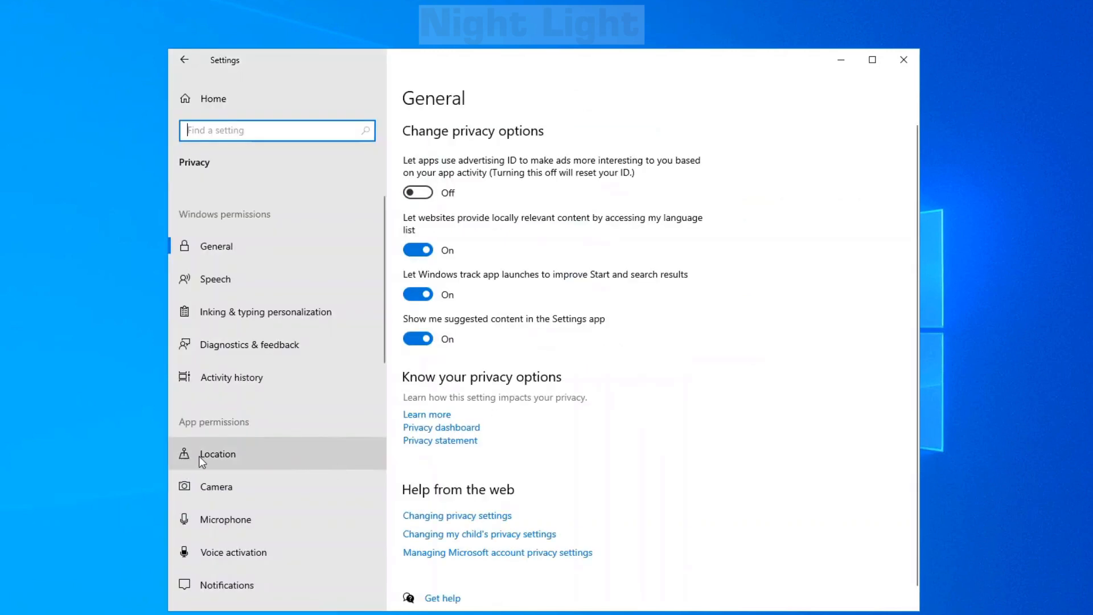
Go to Privacy > Location and reveal the Location access for this device switch
left_click(217, 453)
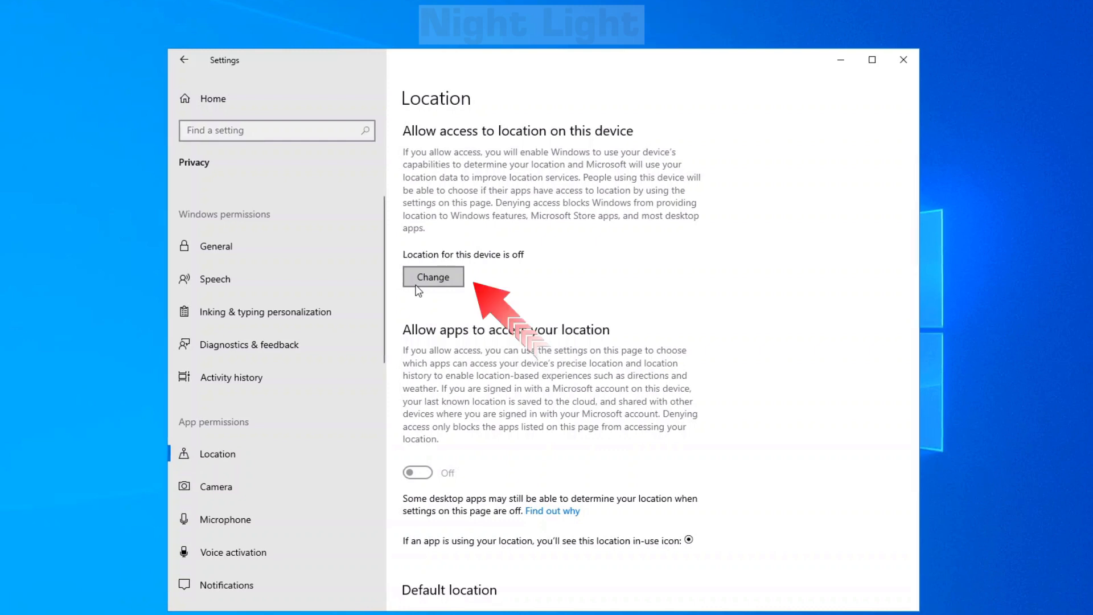
left_click(432, 277)
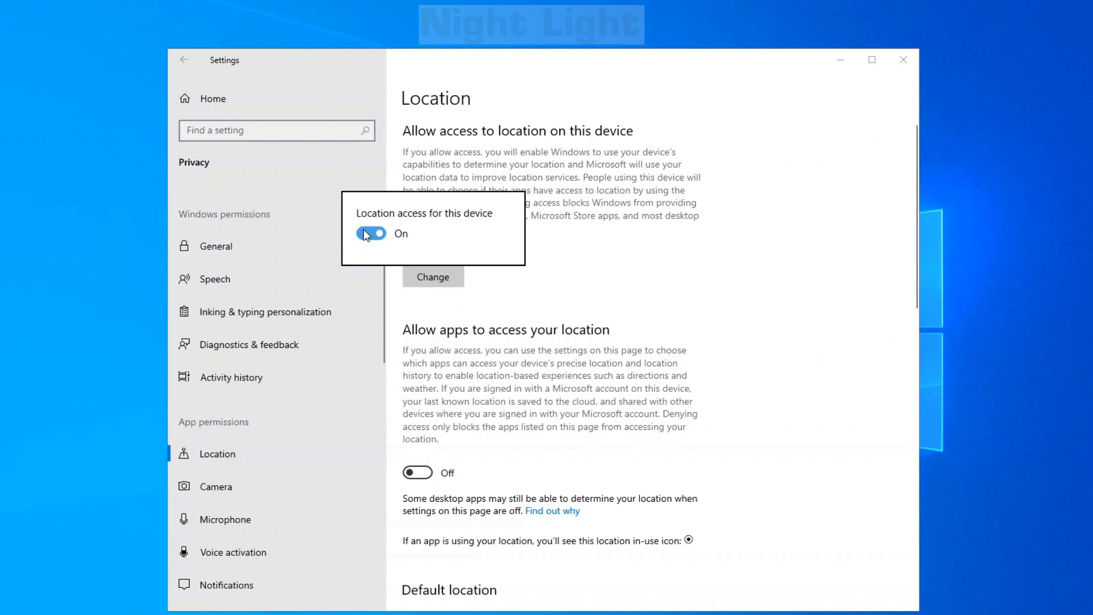
mouse_move(500, 361)
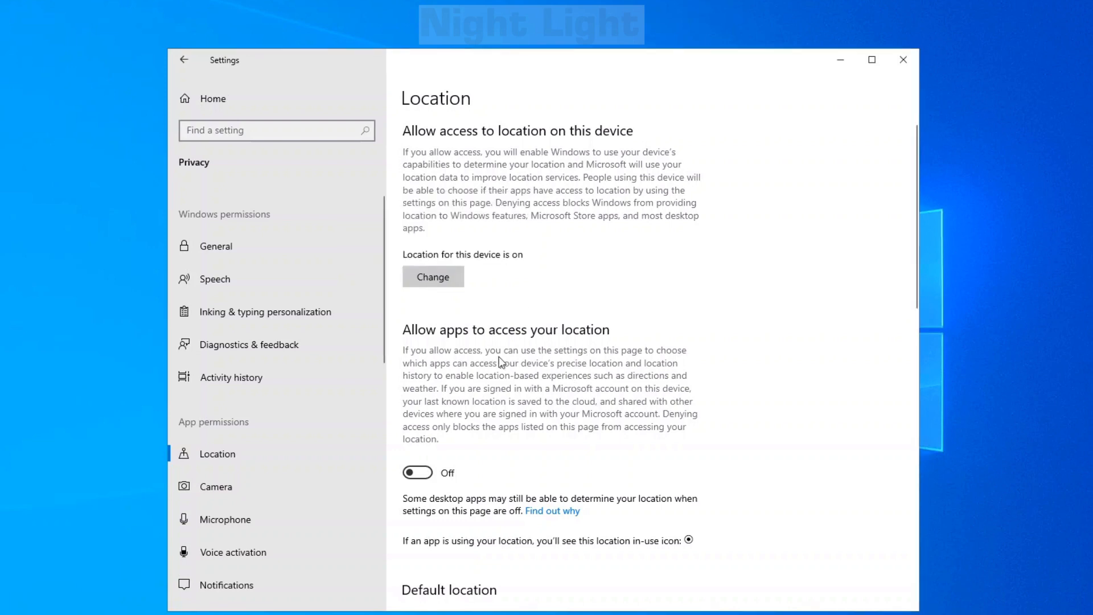
Allow apps to access location and start setting a default location for this PC
left_click(416, 472)
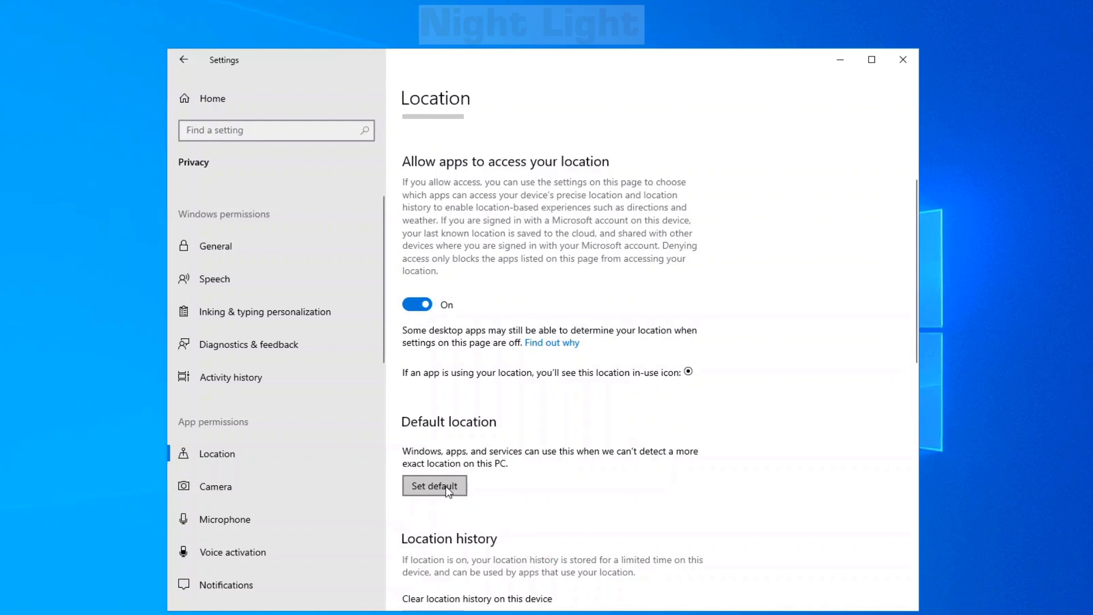
left_click(183, 59)
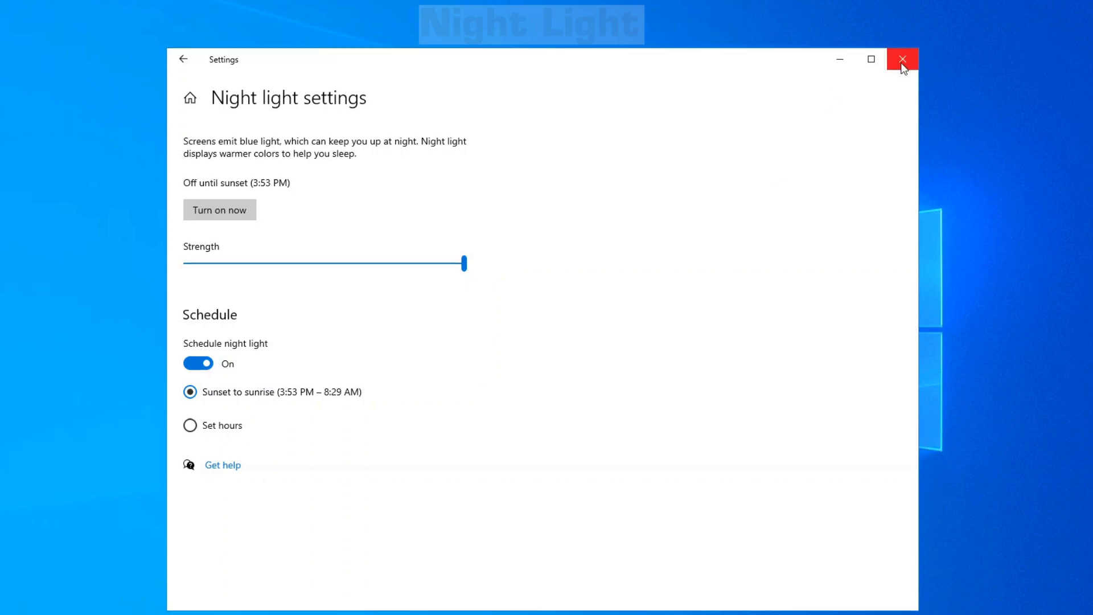
Close the Settings window with night light scheduled sunset to sunrise
left_click(901, 58)
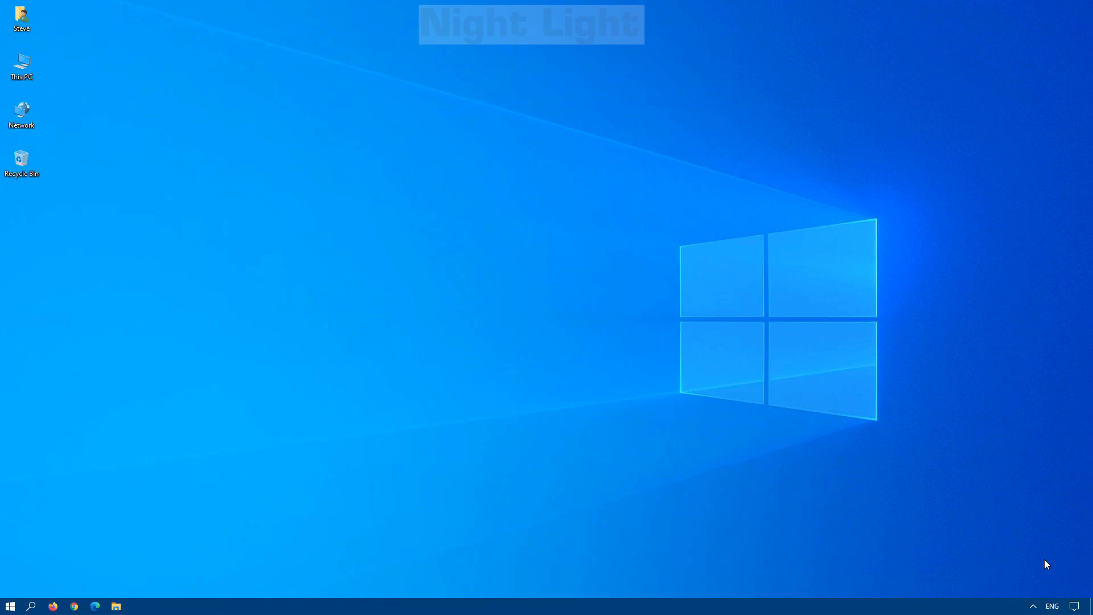
Show the Action Center from the taskbar notification area
left_click(1080, 605)
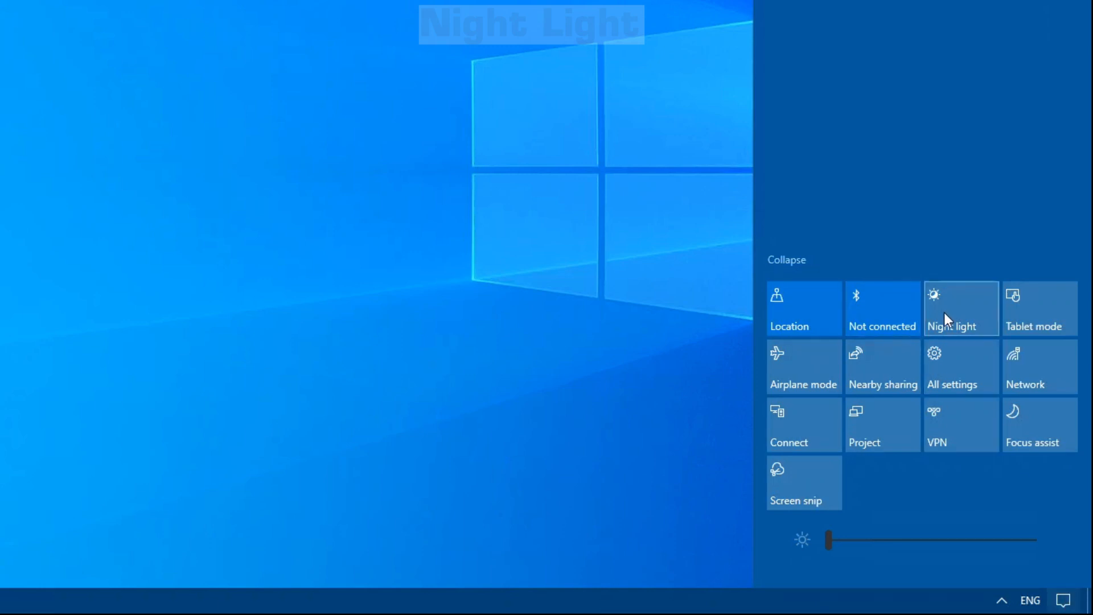
Toggle the Night light quick action tile on, off, and once more
left_click(960, 308)
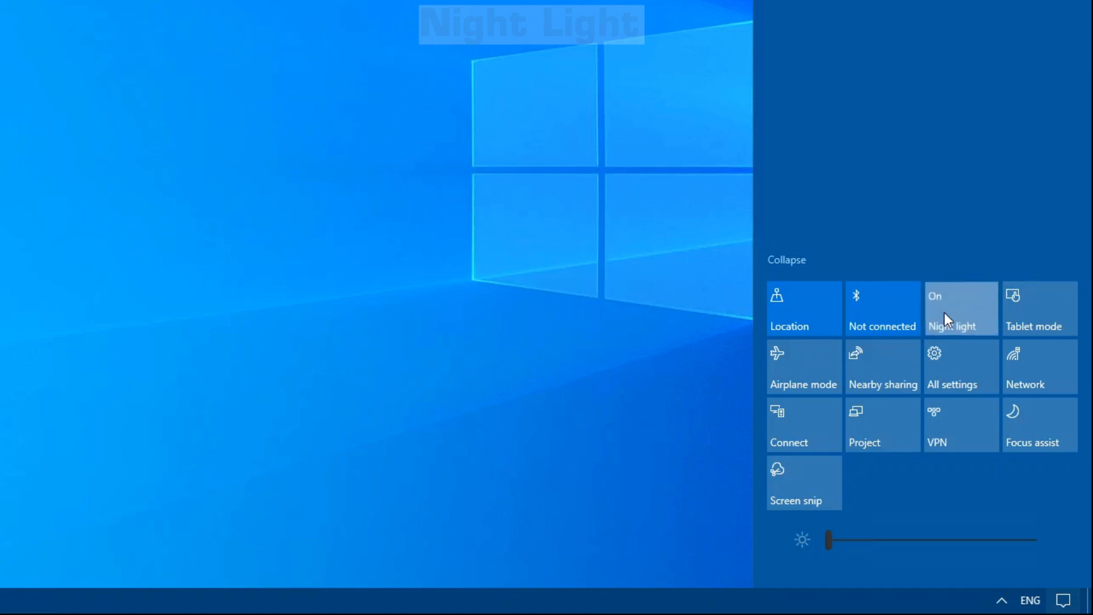
left_click(960, 307)
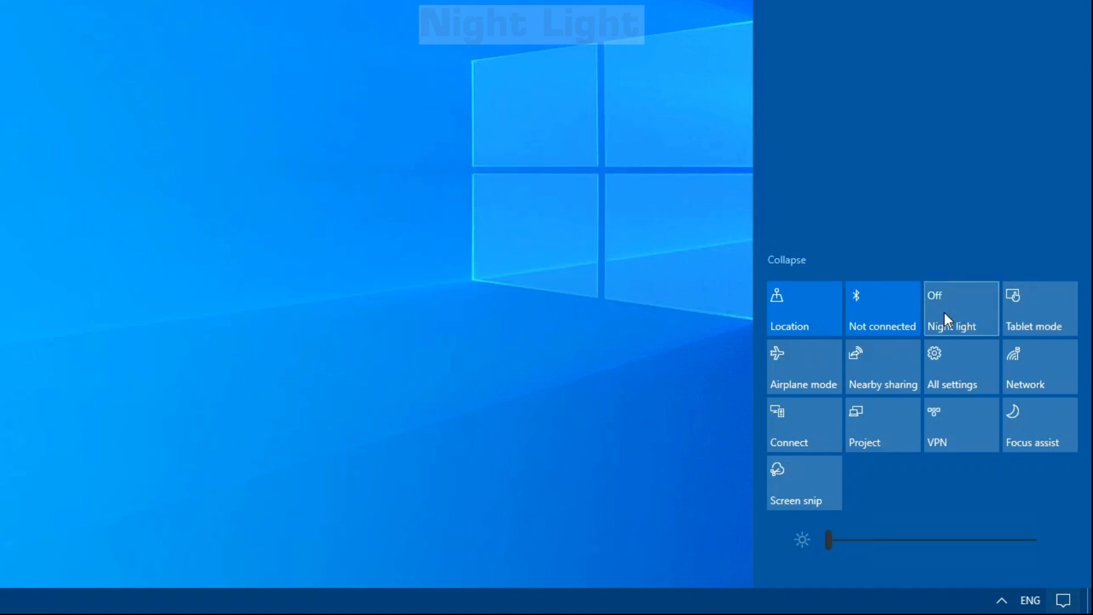
left_click(960, 308)
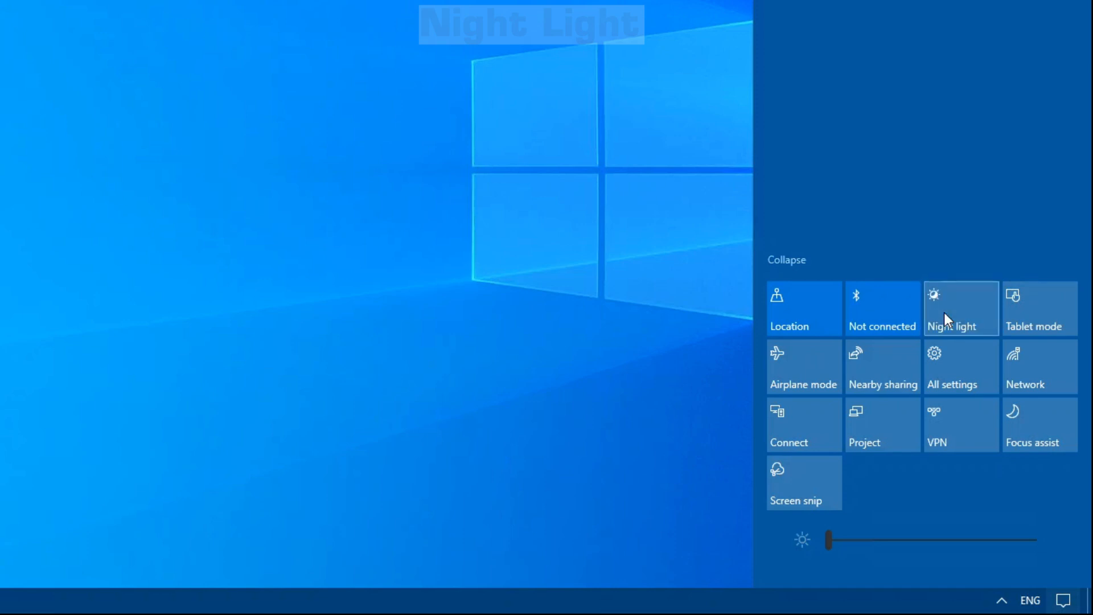